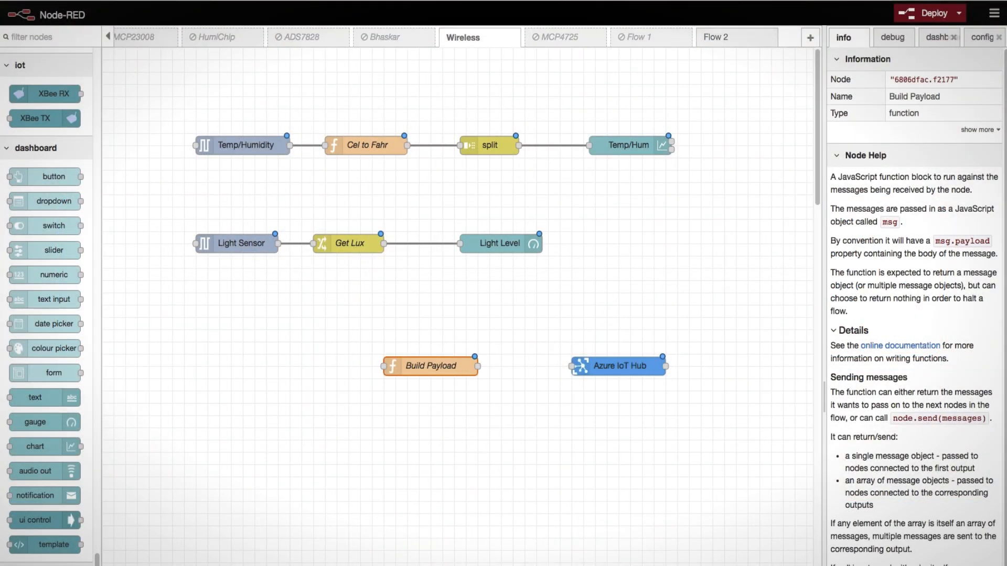
# Review the Azure IoT Hub node's settings, then wire the Temp/Humidity output into Build Payload
pyautogui.doubleClick(619, 365)
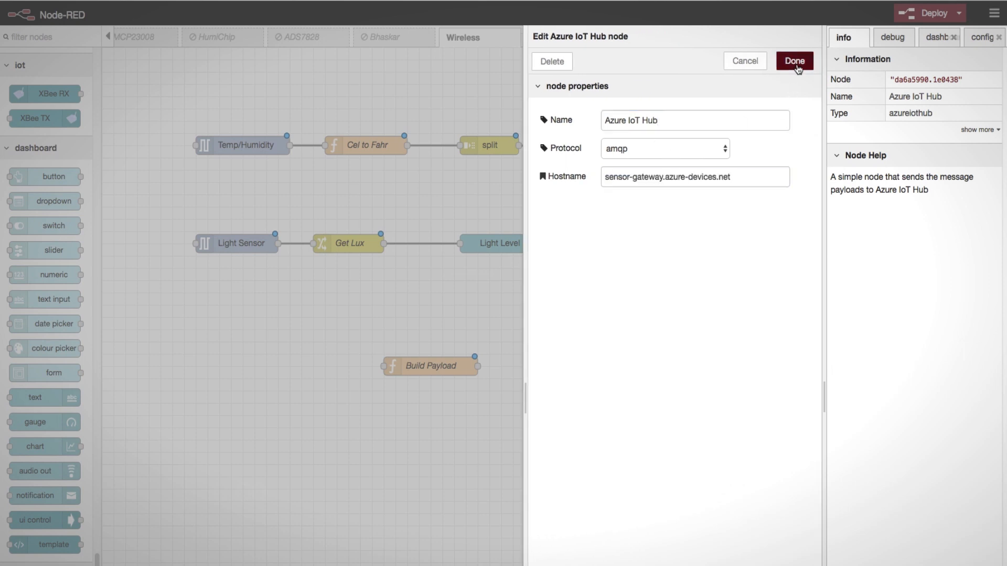
pyautogui.click(795, 61)
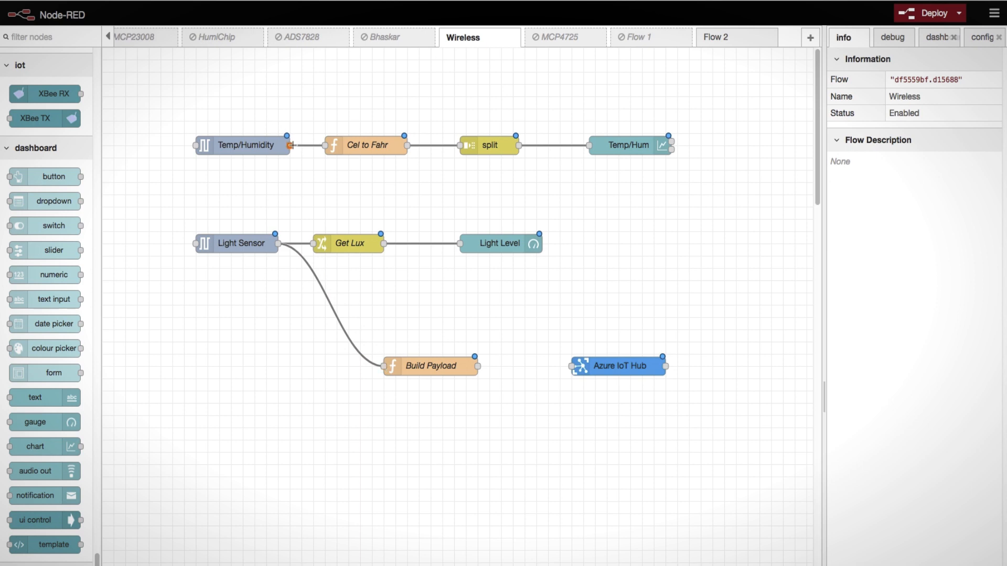
pyautogui.moveTo(288, 145); pyautogui.dragTo(385, 366)
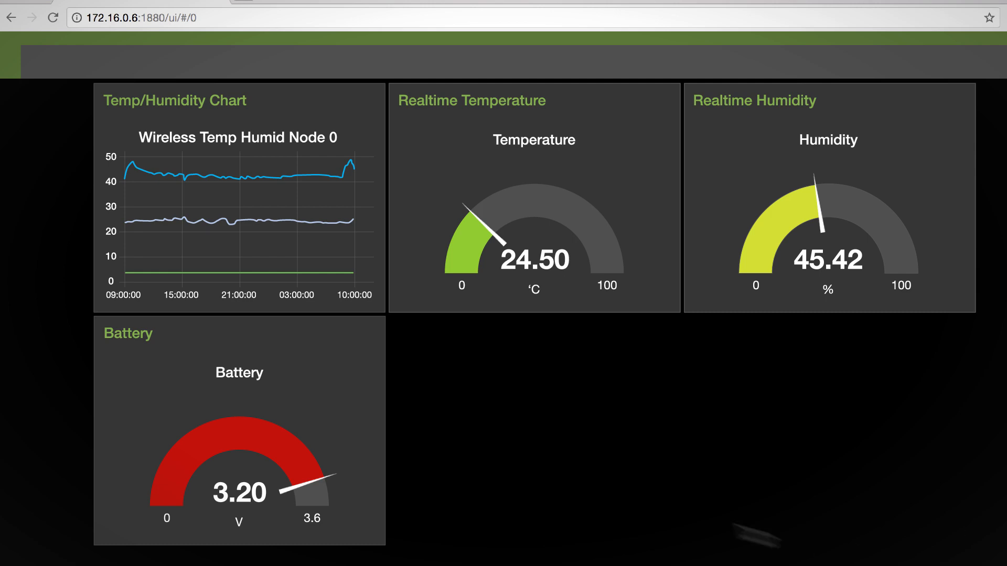
pyautogui.moveTo(309, 237)
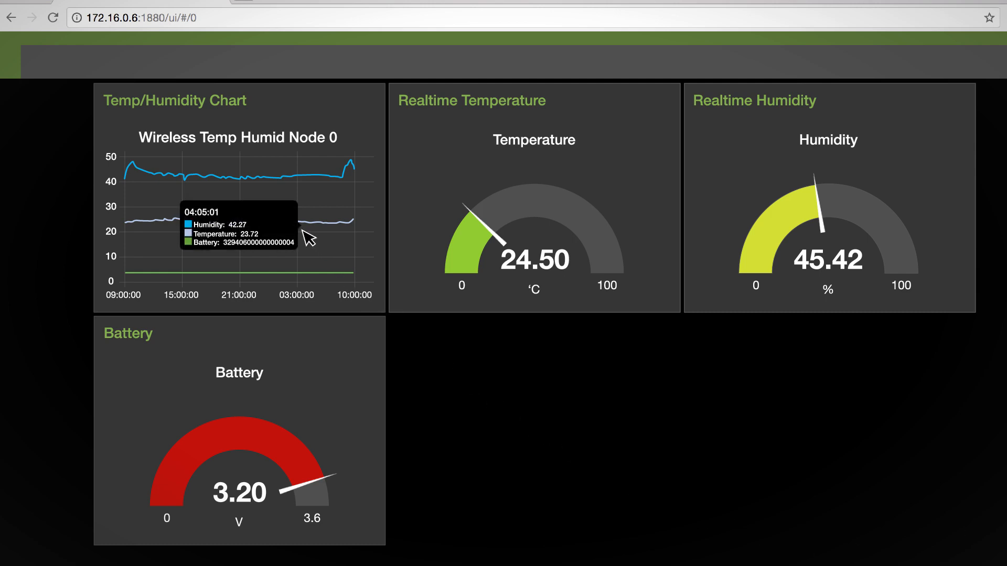